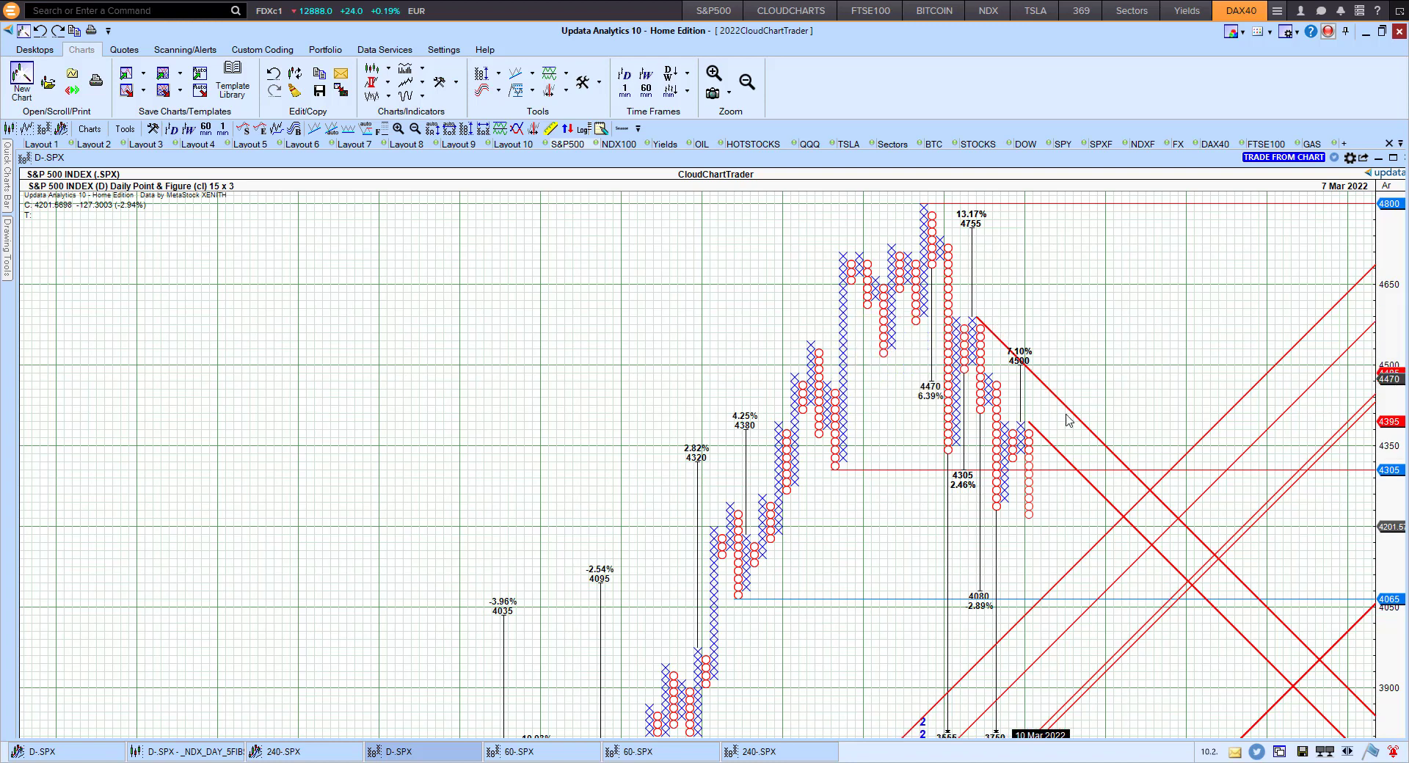
pyautogui.moveTo(1149, 509)
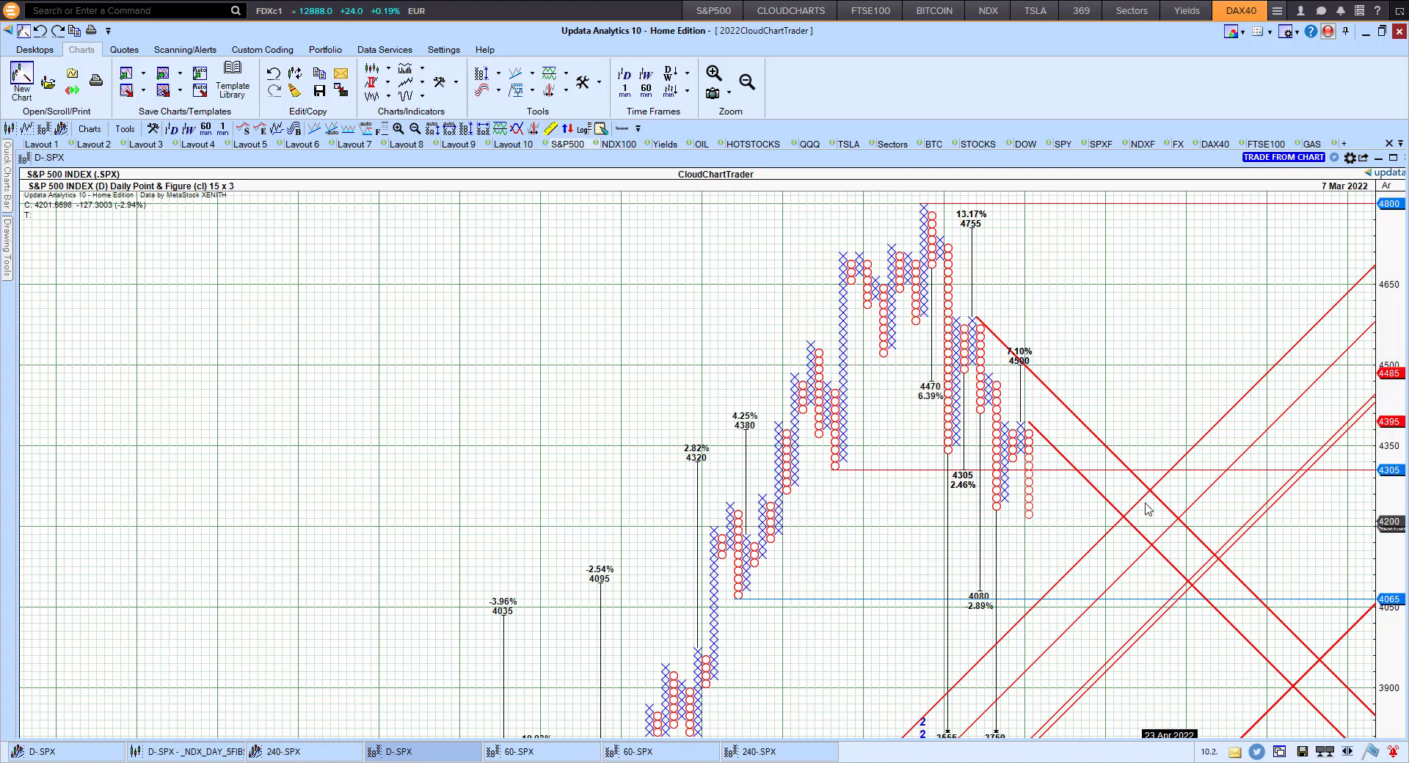
pyautogui.moveTo(568, 472)
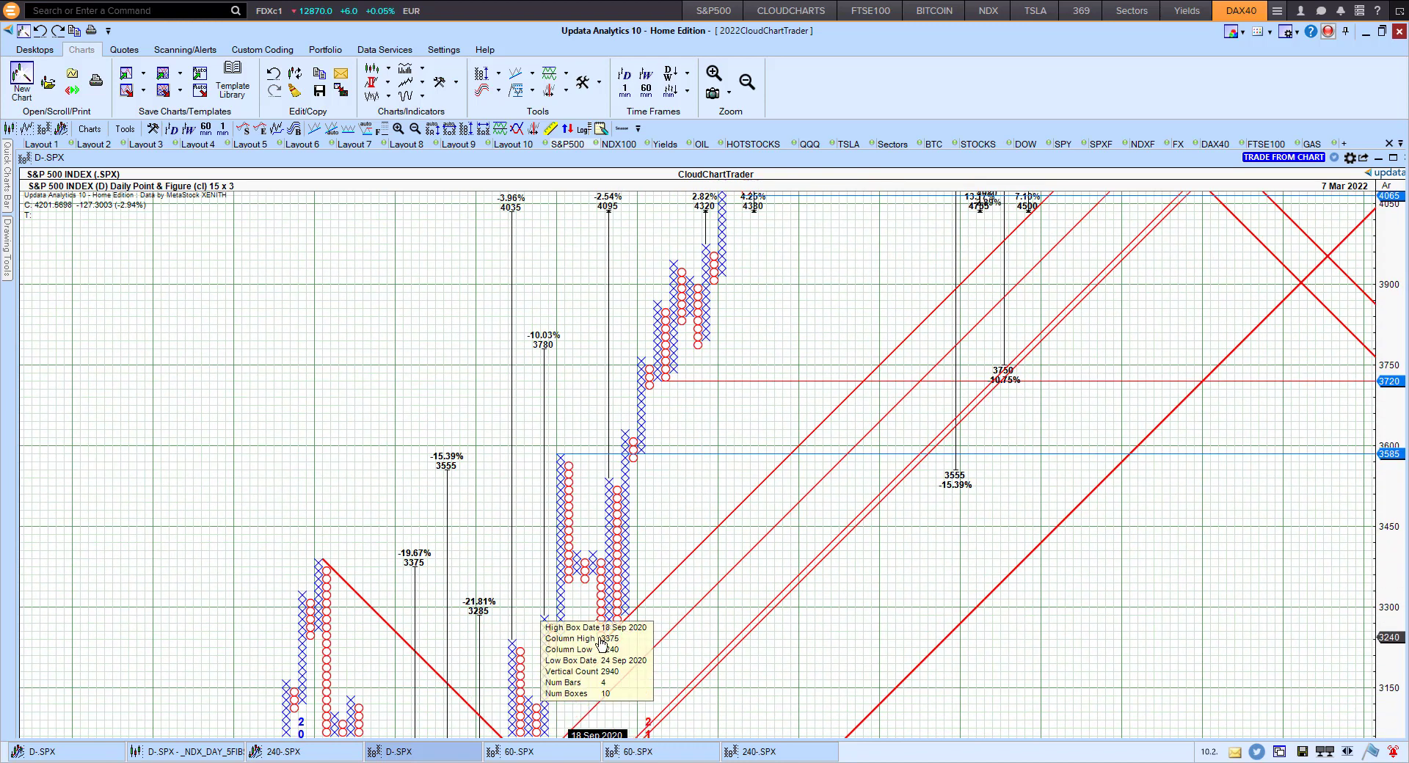
pyautogui.moveTo(612, 621)
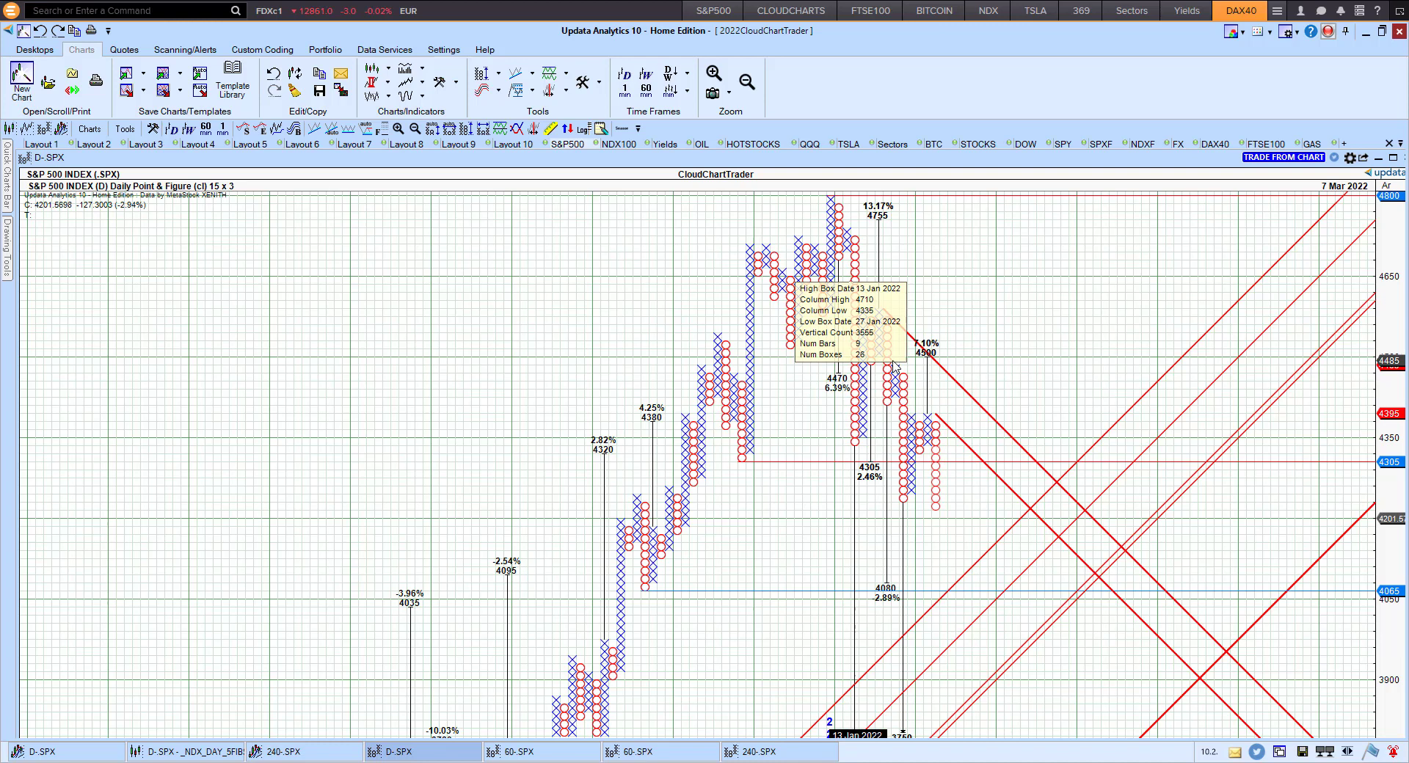
pyautogui.moveTo(1028, 389)
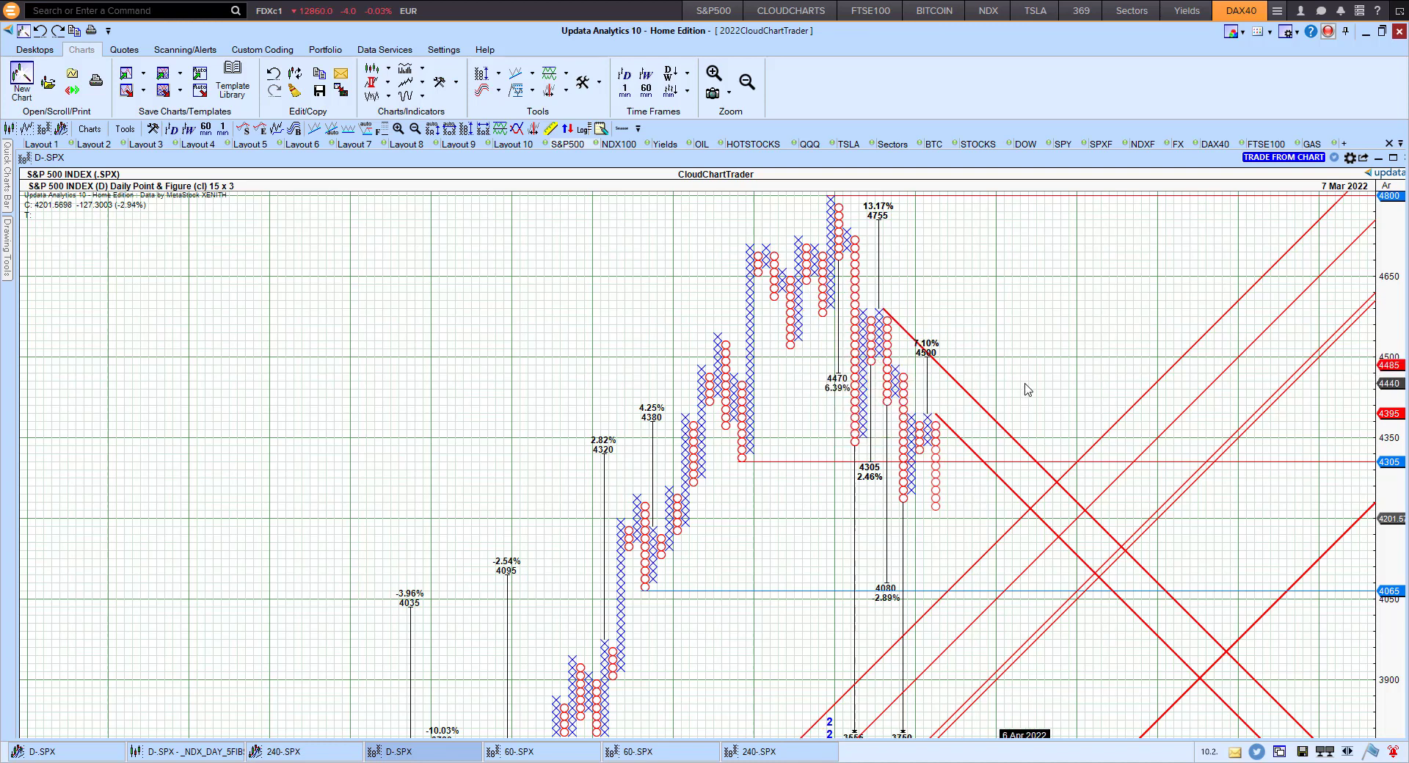
pyautogui.moveTo(1073, 395)
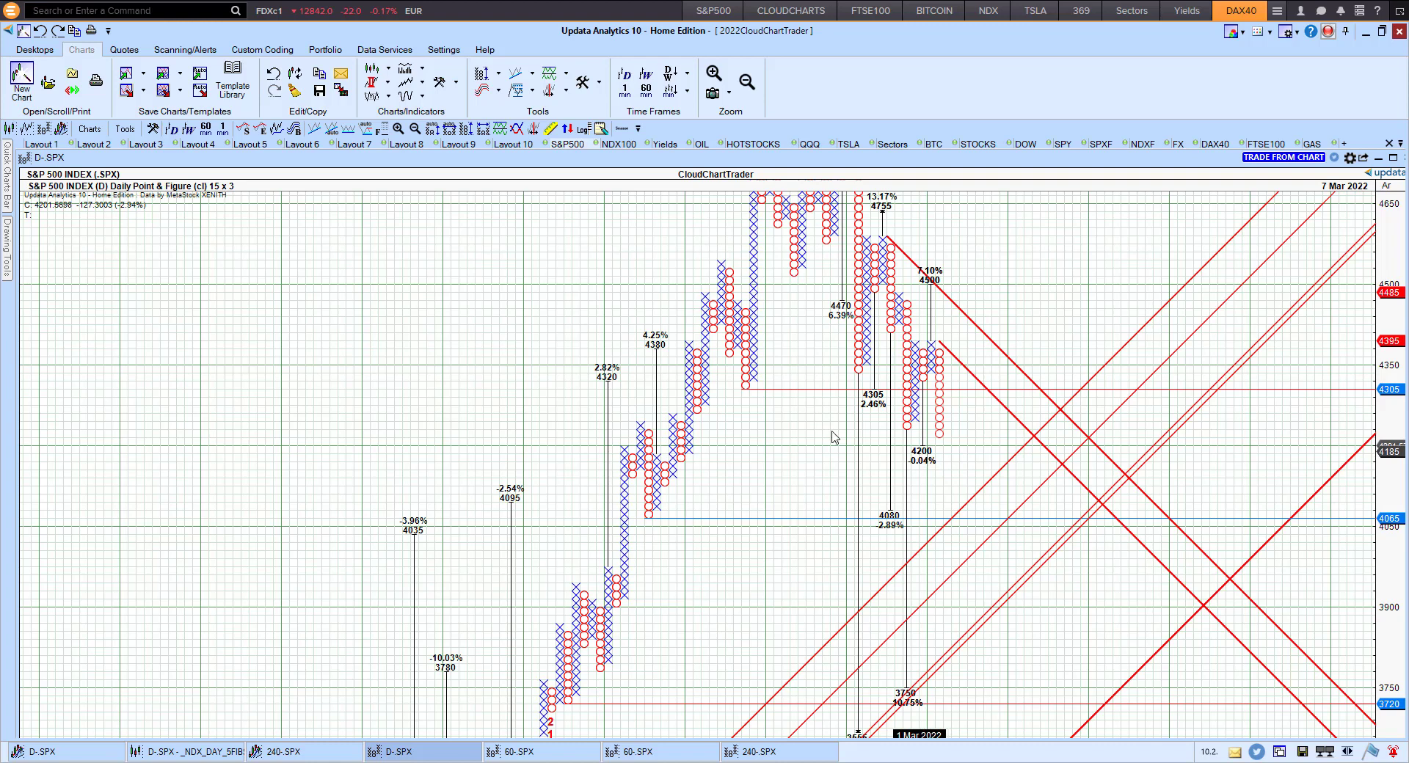
pyautogui.moveTo(466, 128)
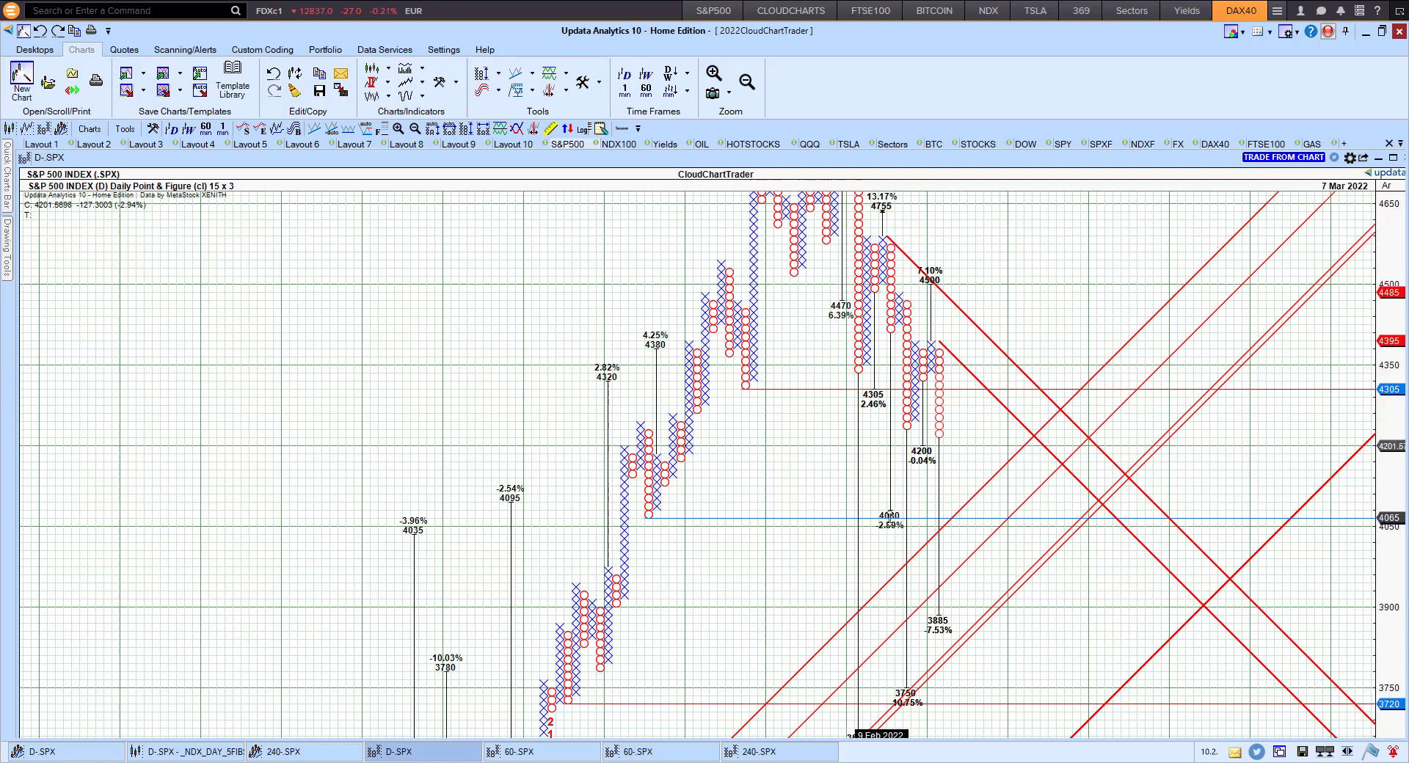
pyautogui.moveTo(647, 517)
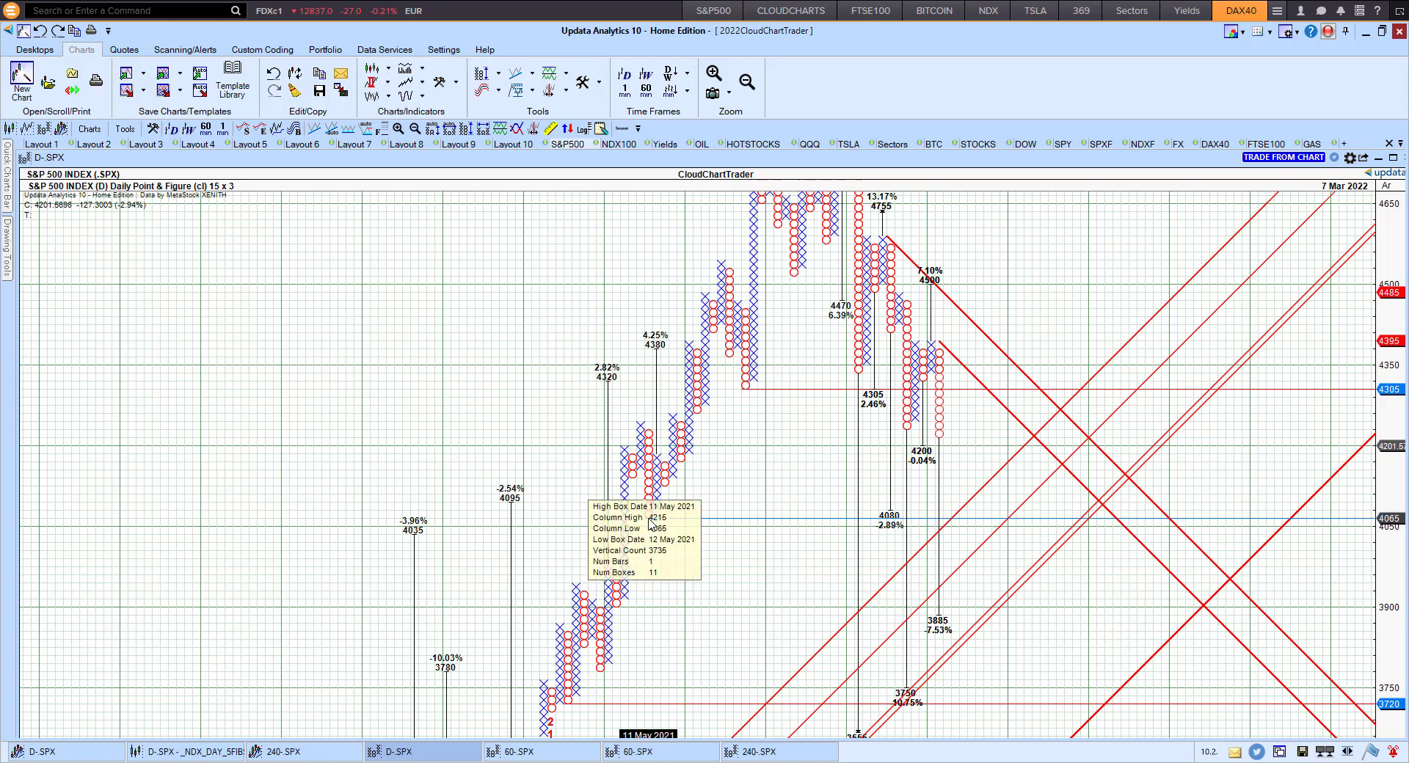
pyautogui.moveTo(956, 522)
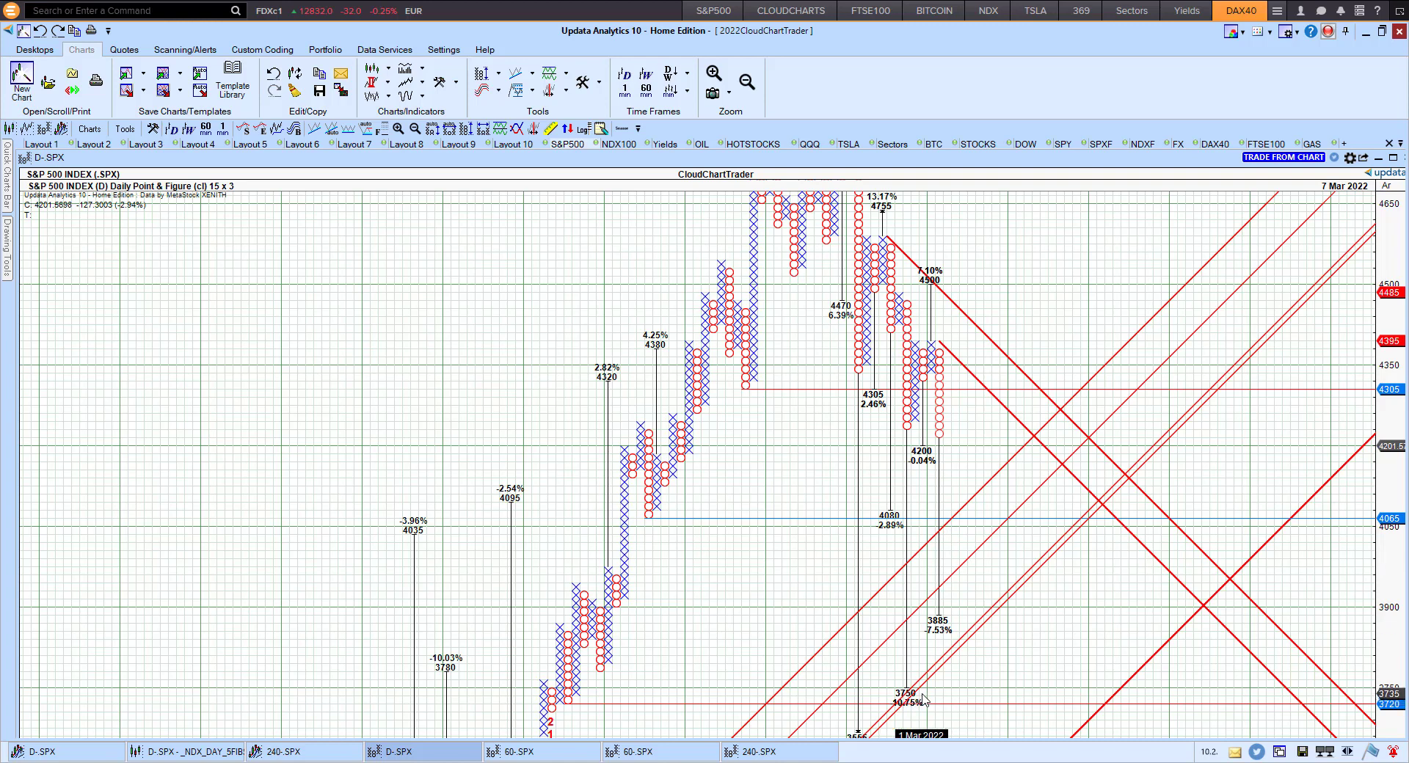
pyautogui.moveTo(329, 354)
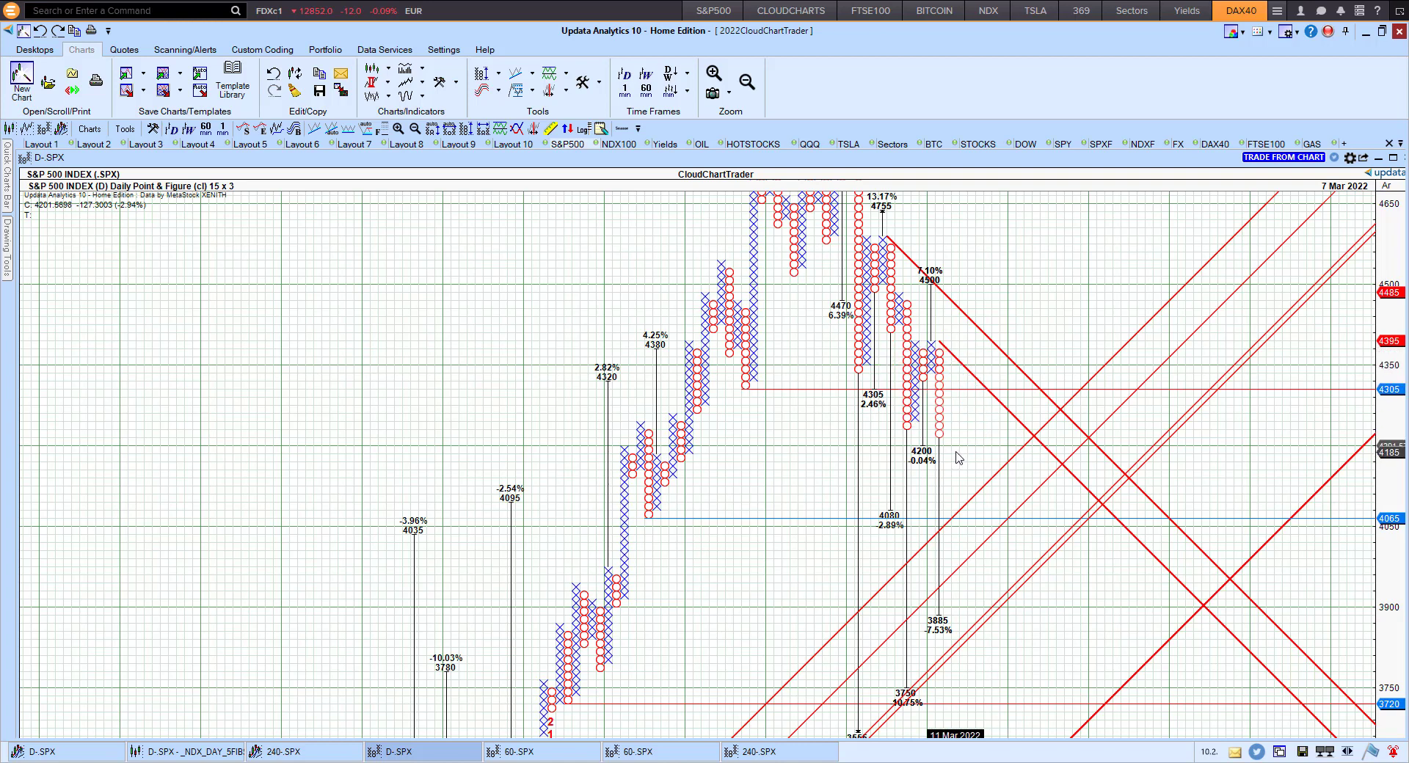
pyautogui.moveTo(954, 443)
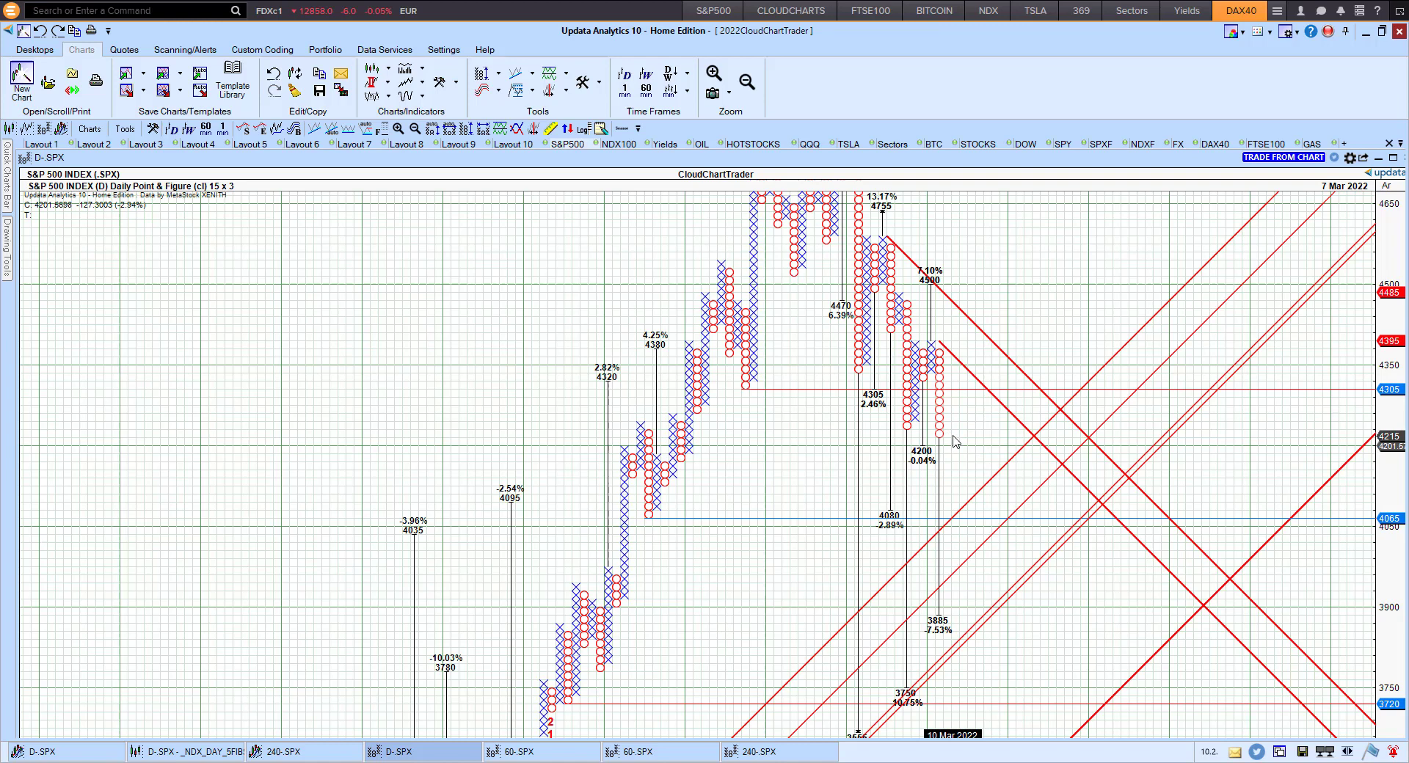
pyautogui.moveTo(953, 450)
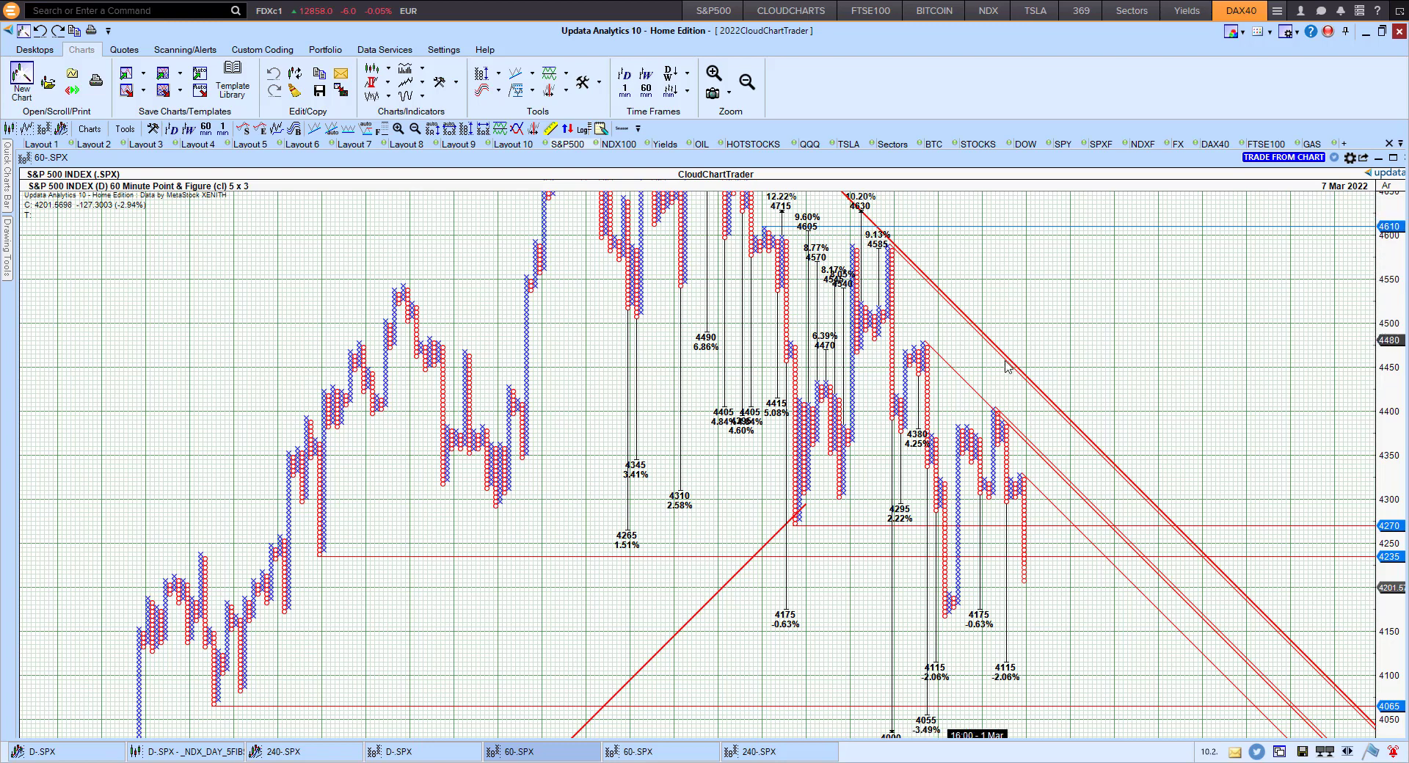
pyautogui.moveTo(1074, 651)
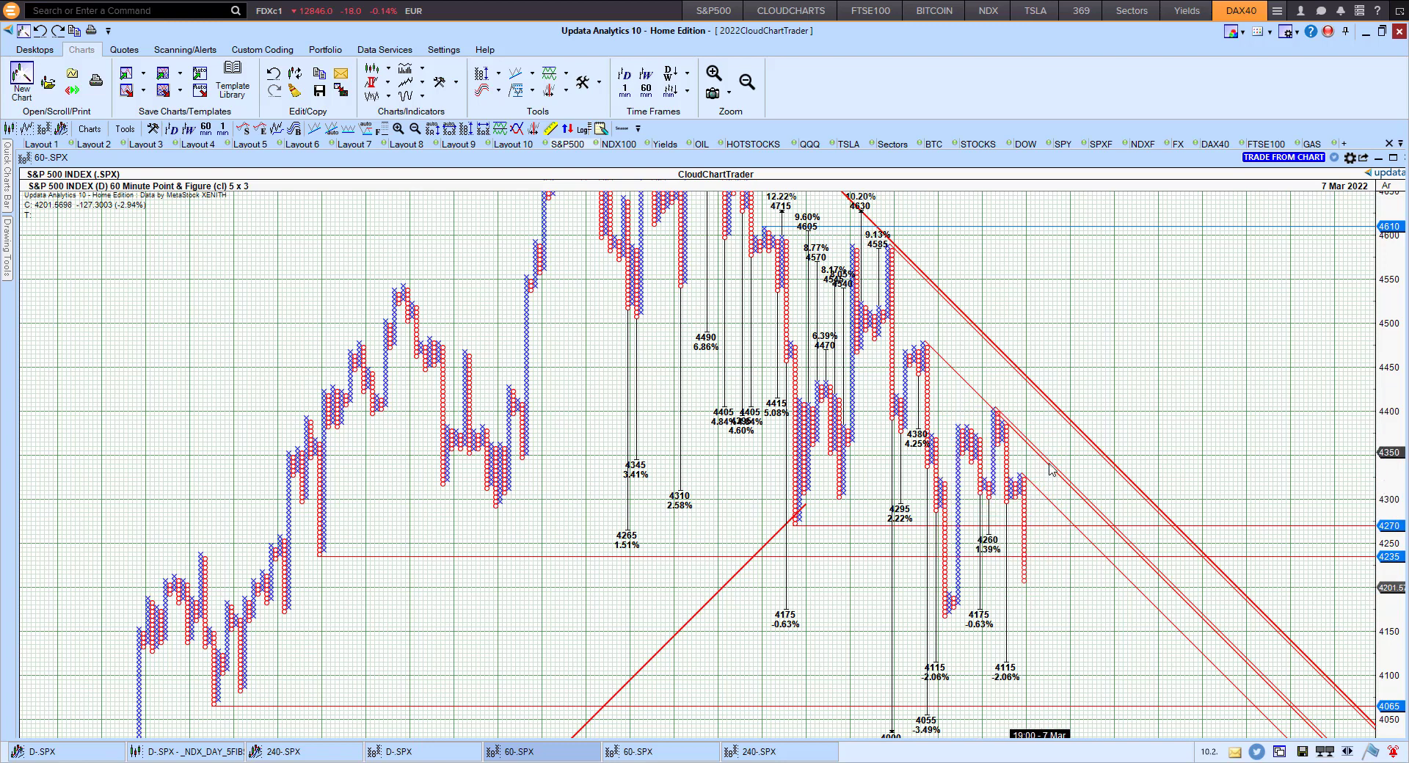
pyautogui.moveTo(1066, 555)
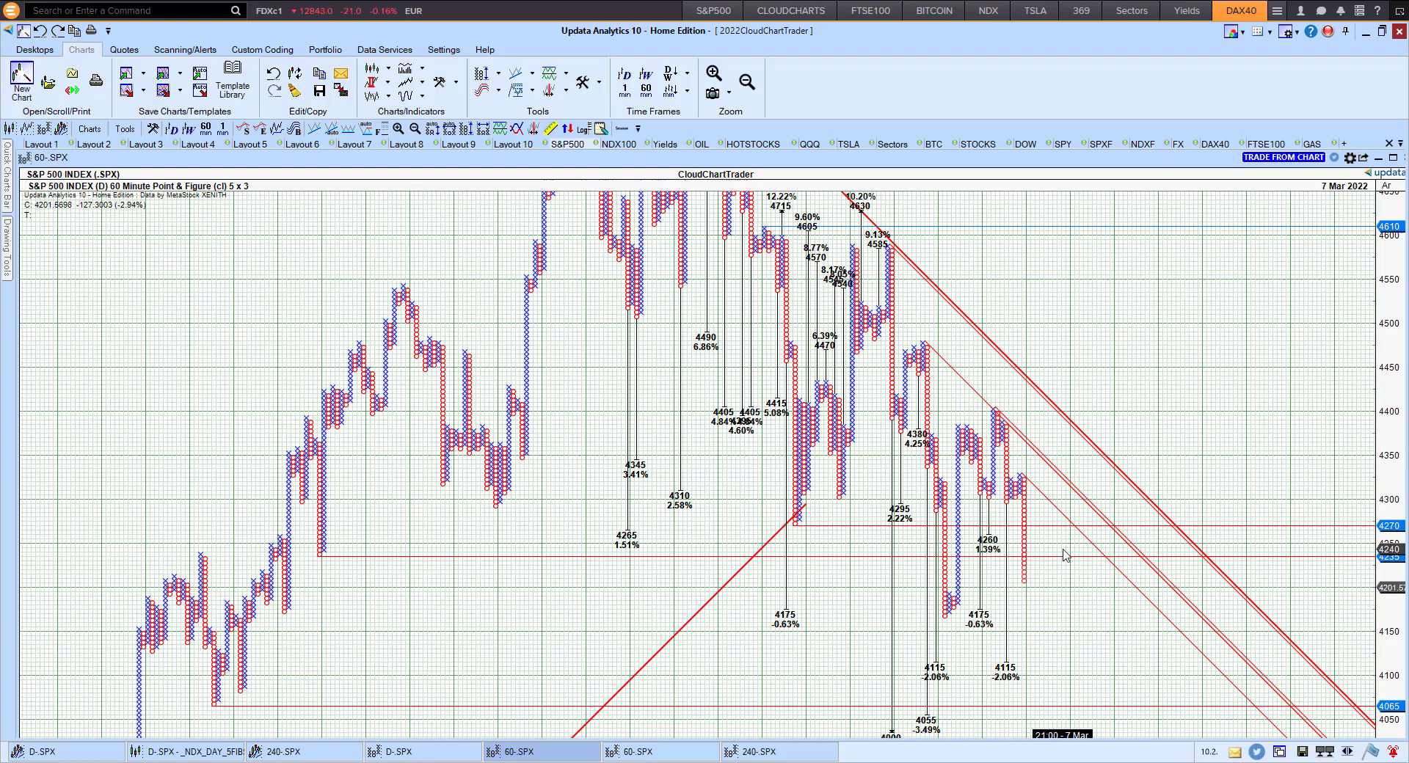